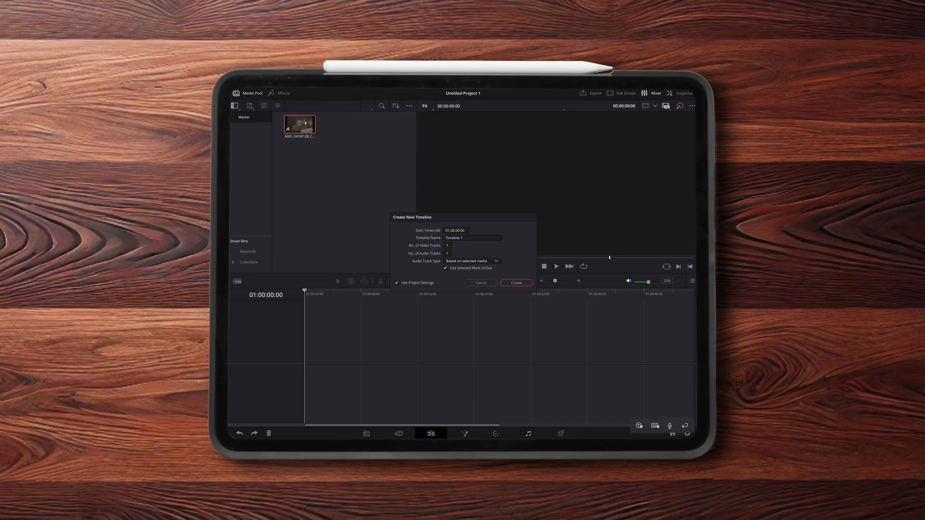
# - Bring up the context menu of the BRAW clip in the Media Pool
pyautogui.click(515, 283)
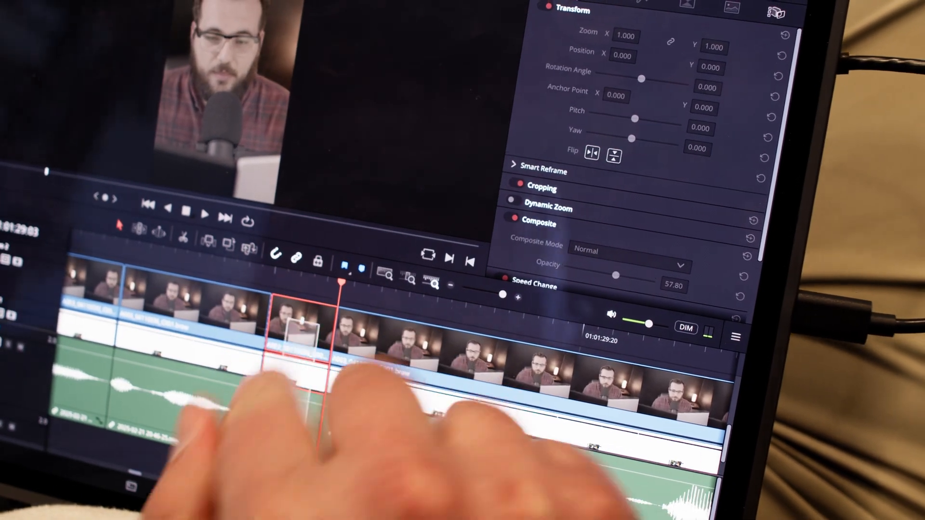
pyautogui.rightClick(283, 319)
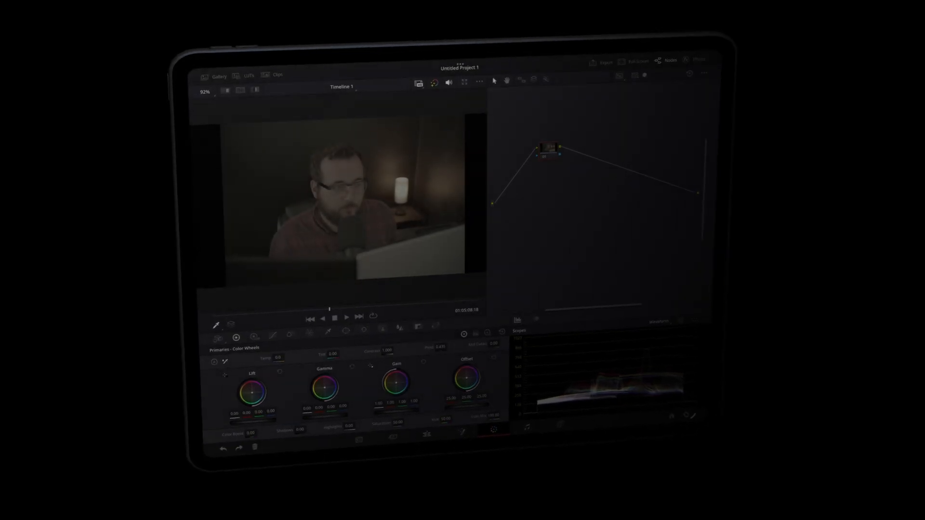
pyautogui.click(249, 329)
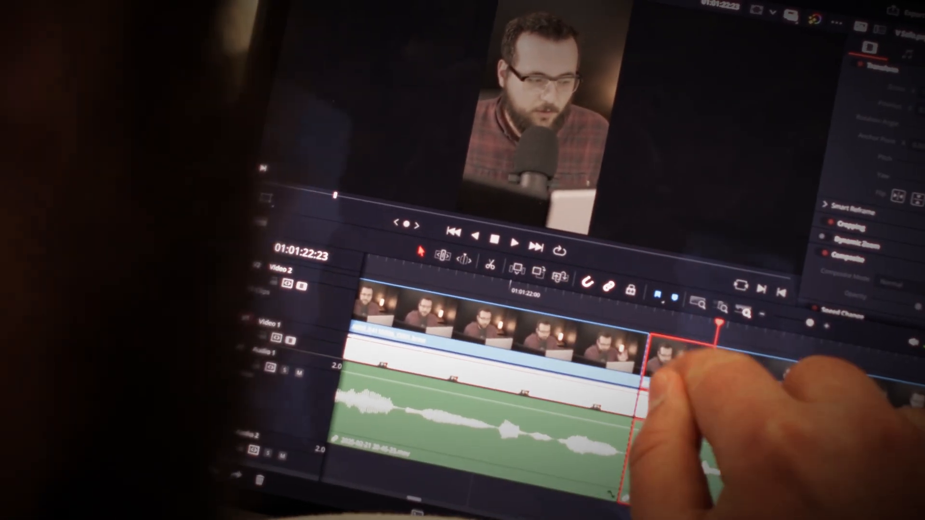
pyautogui.rightClick(661, 354)
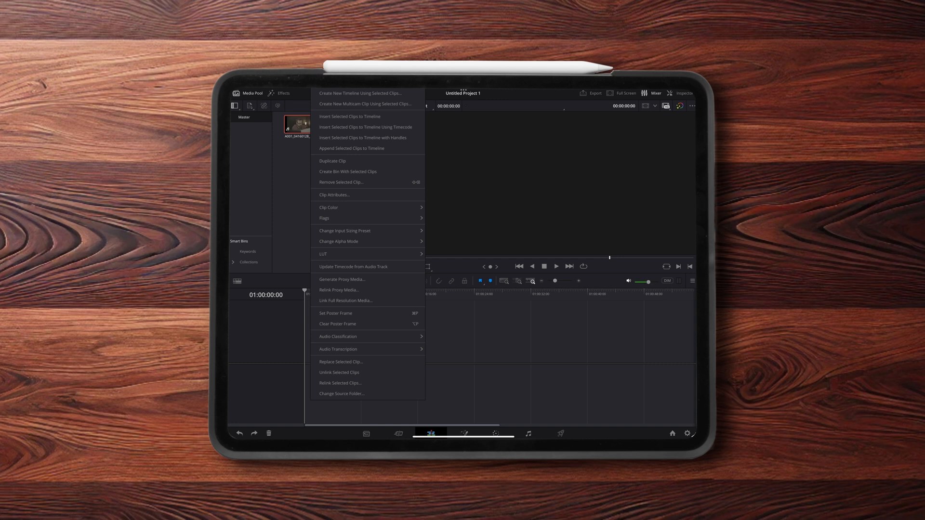
pyautogui.moveTo(360, 93)
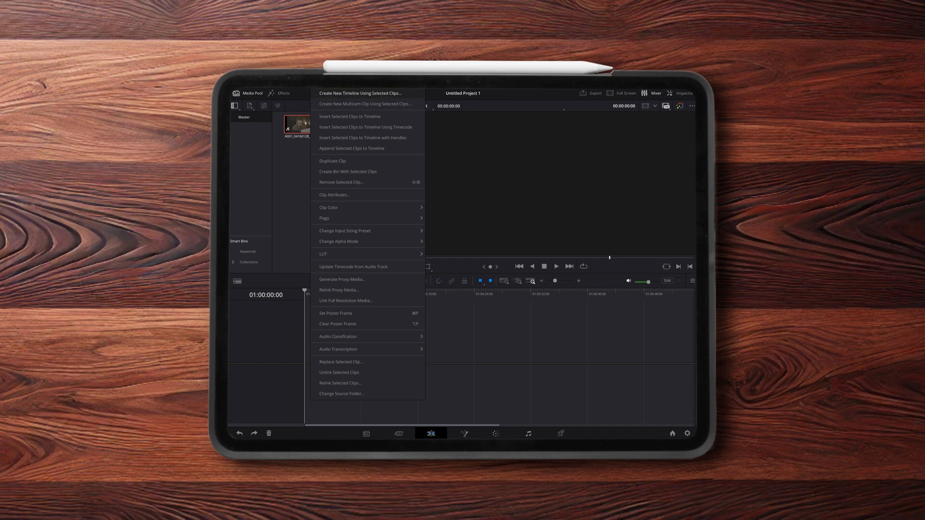
# - Create 'Timeline 1' from the selected clip using default settings
pyautogui.click(360, 93)
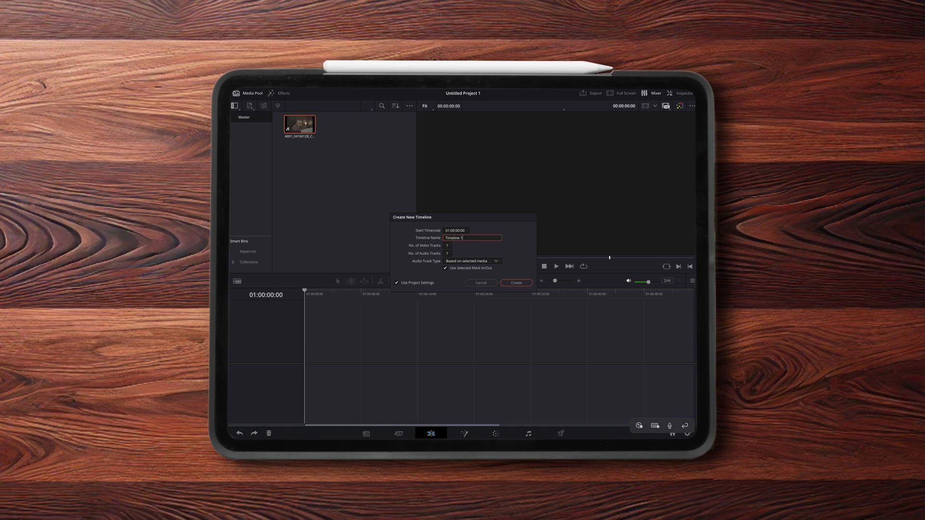
pyautogui.click(515, 283)
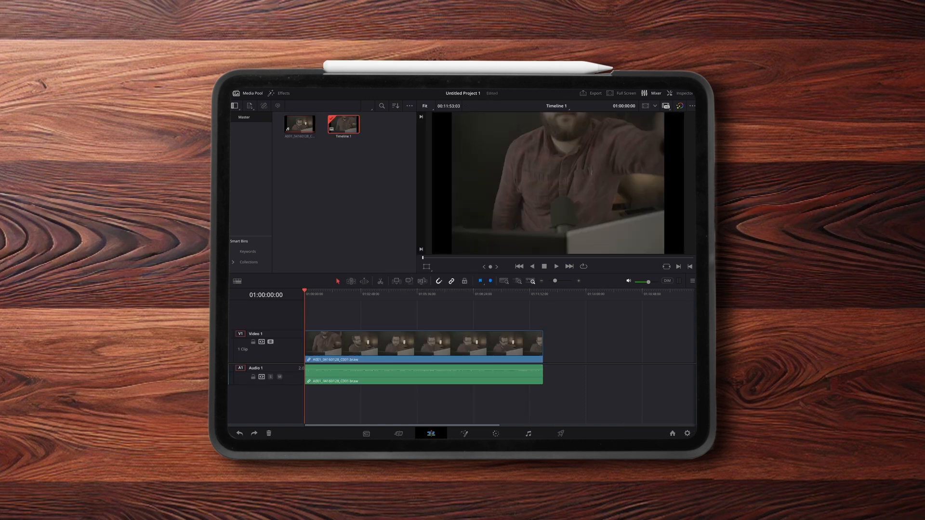